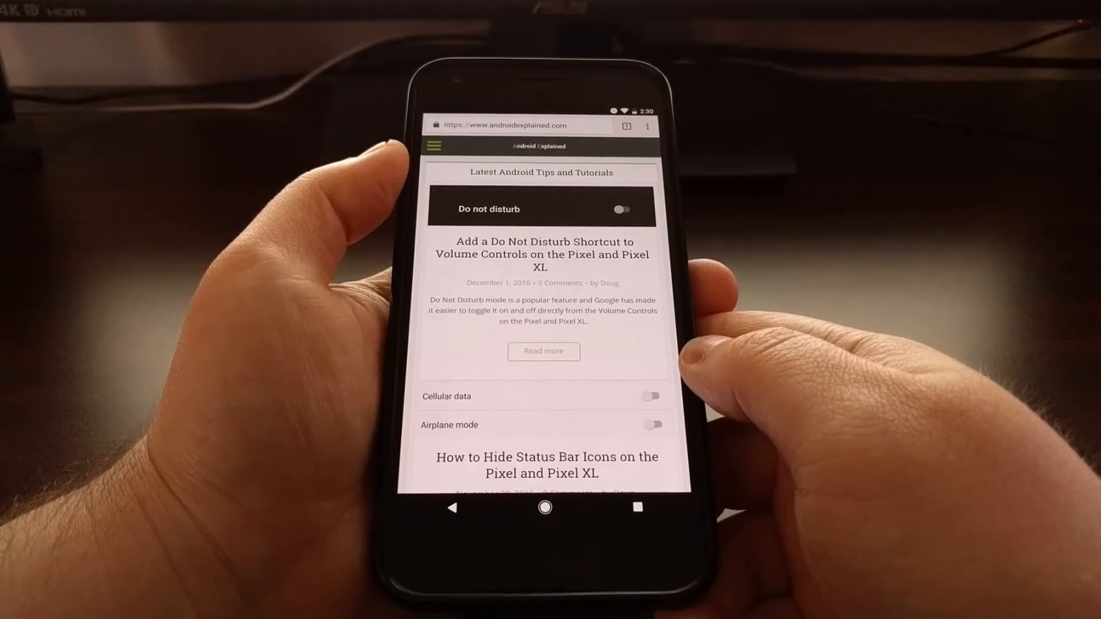
Scroll through the Android Explained article and tap a word to show Touch to Search in action
scroll(down, 3)
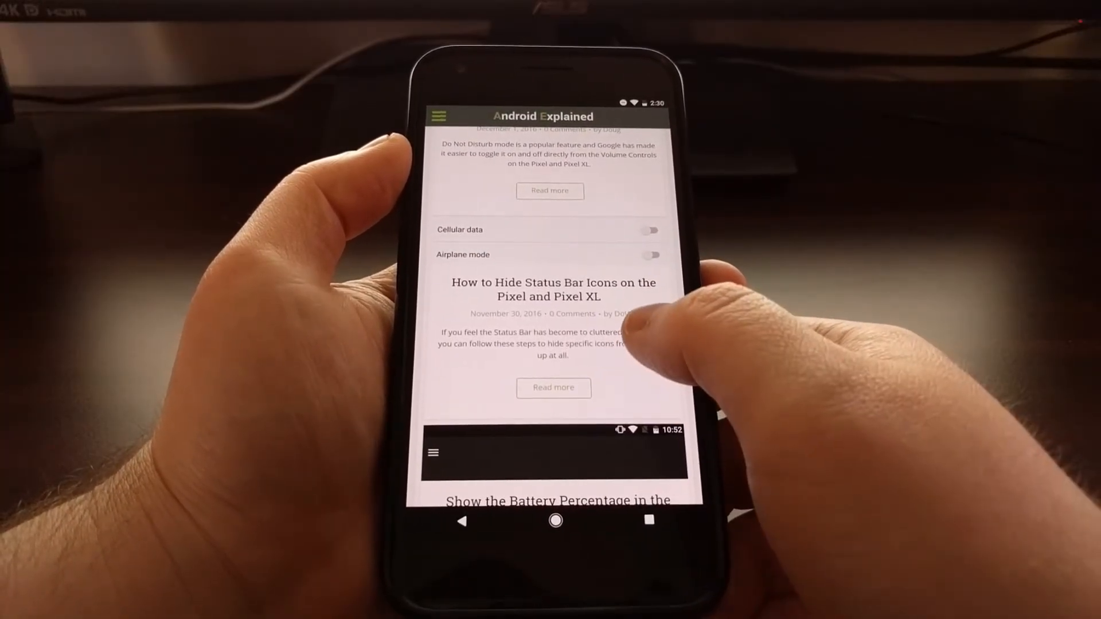
scroll(down, 3)
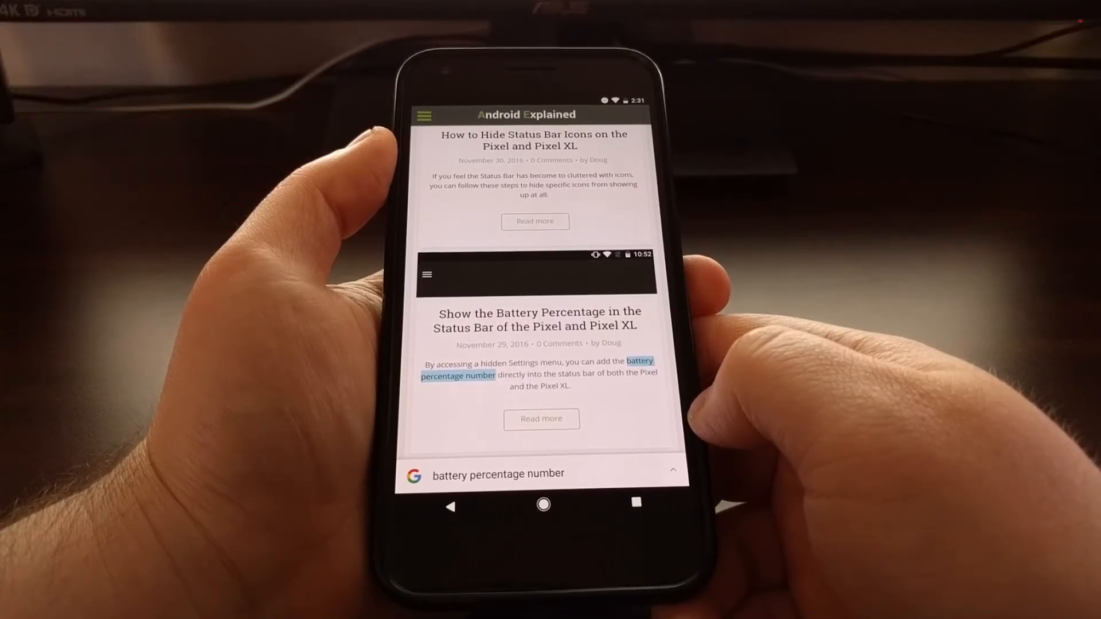
scroll(down, 3)
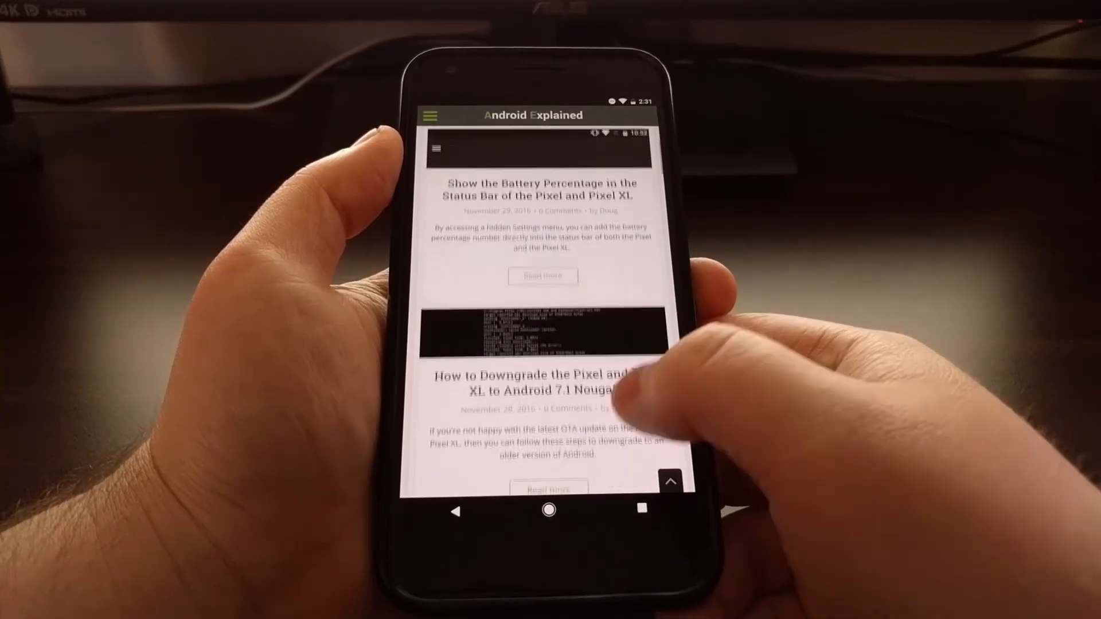
double_click(618, 374)
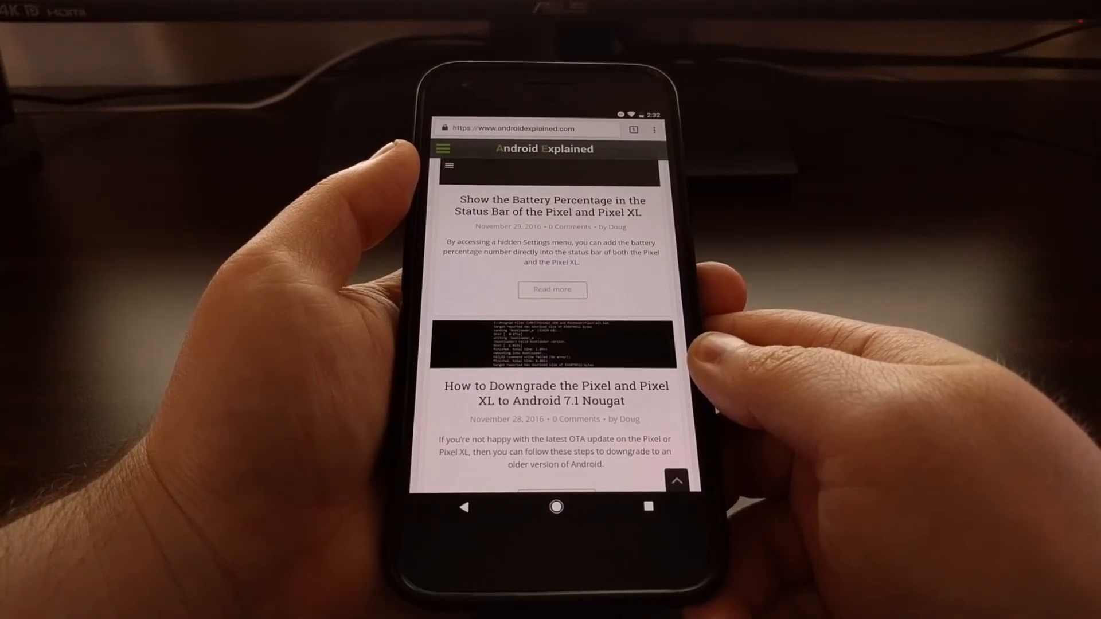
Go from the three-dot menu into Settings and then the Privacy page under Advanced
click(654, 129)
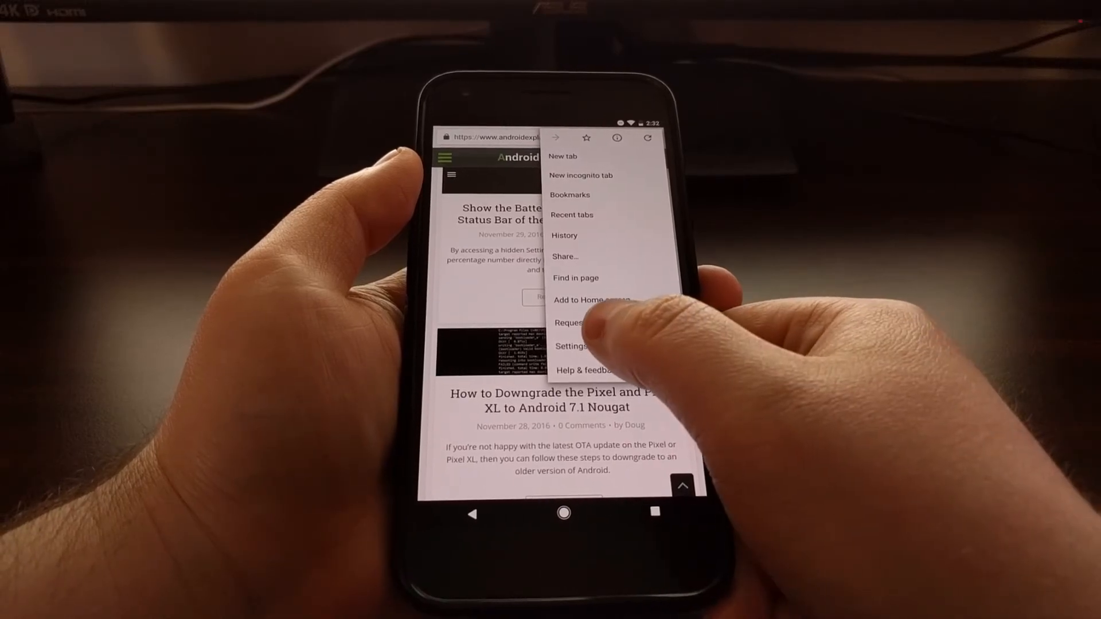
click(571, 345)
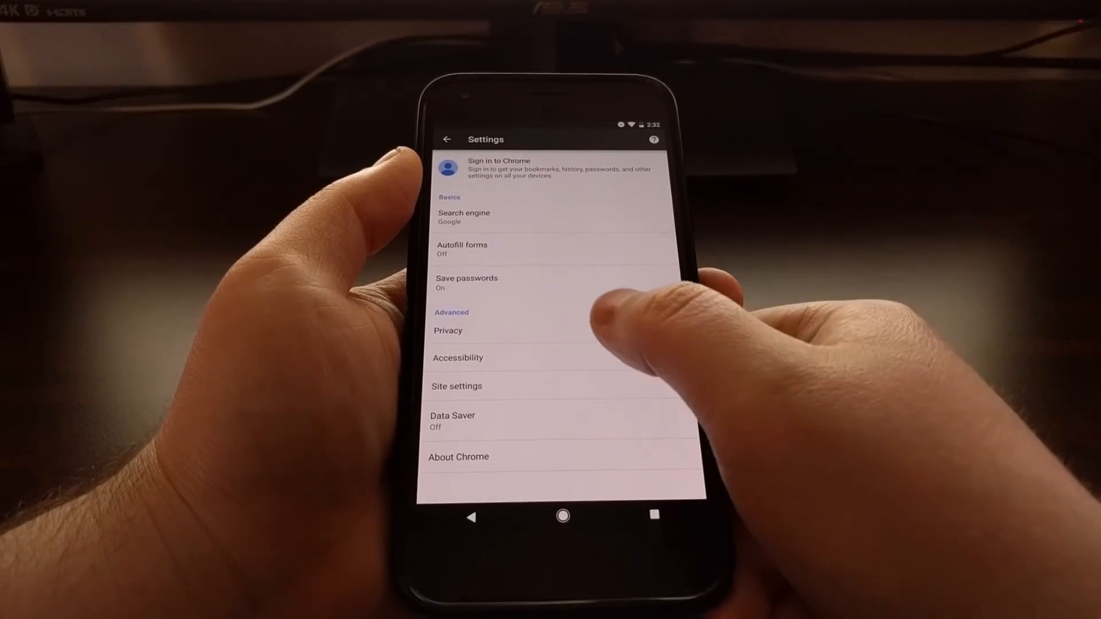
click(448, 331)
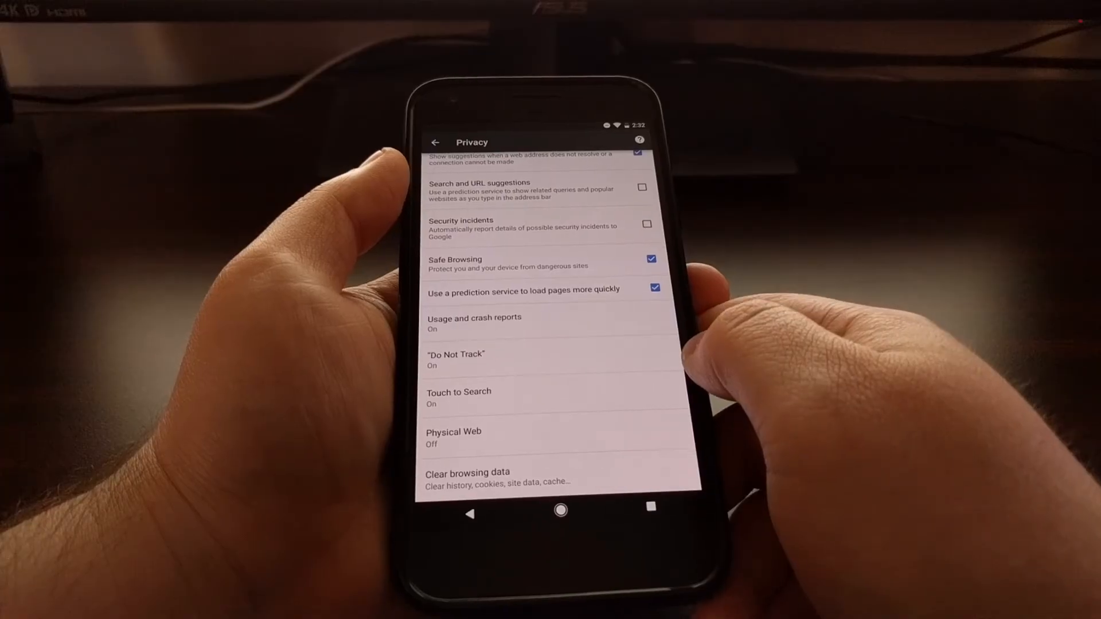
Switch the Touch to Search toggle to Off and go back to the article page
click(458, 397)
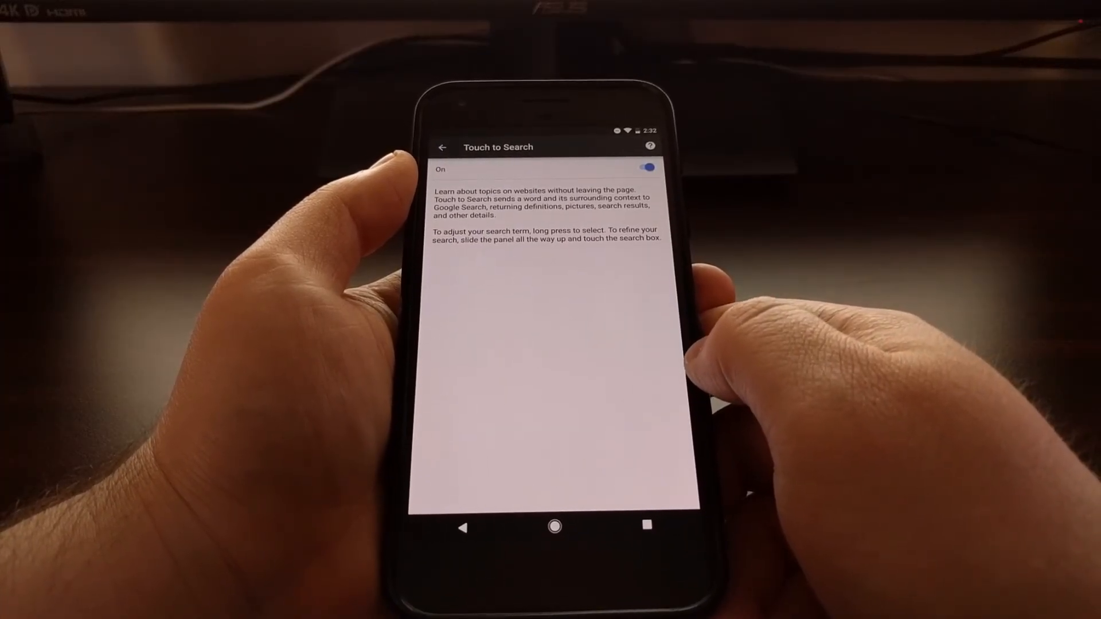
click(648, 168)
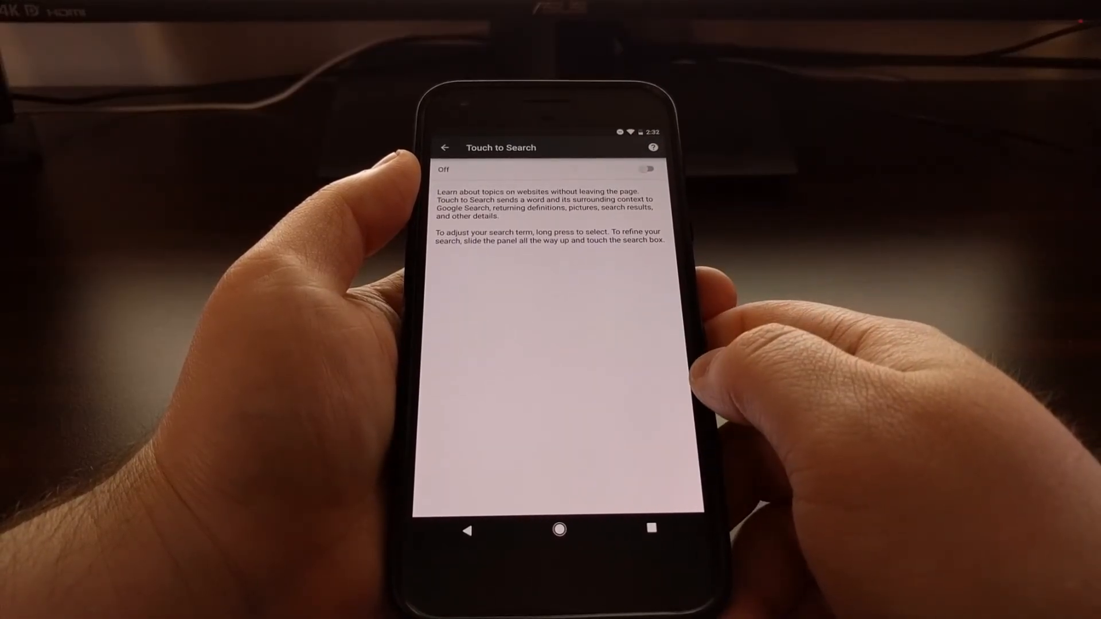
click(445, 148)
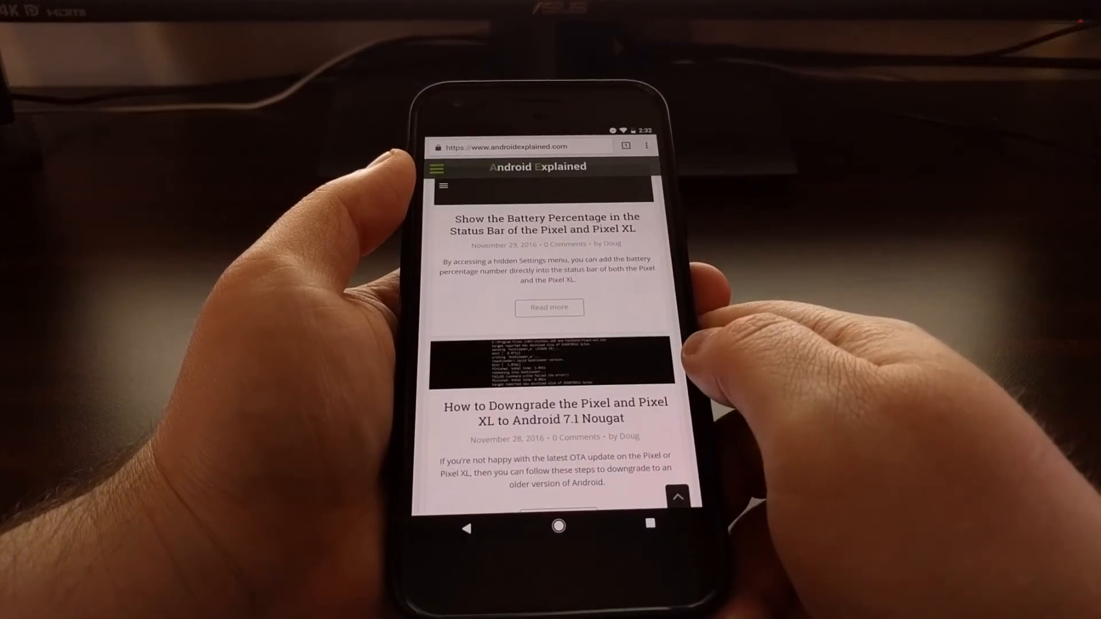
Long-press 'downgrade' and 'OTA' to confirm only text selection appears, no search panel
scroll(down, 3)
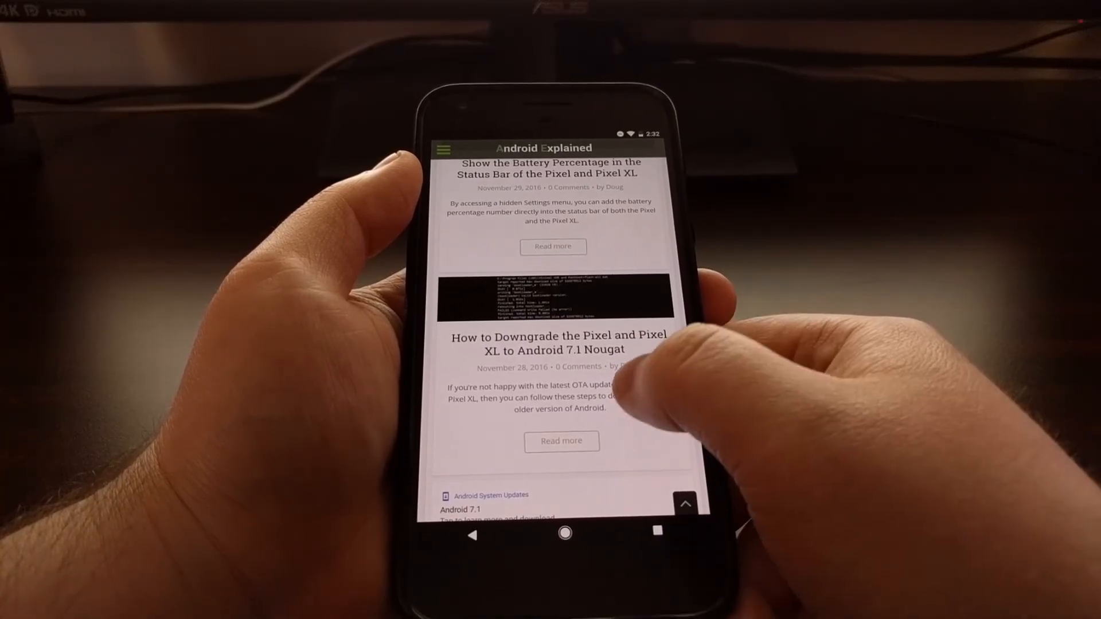
double_click(627, 393)
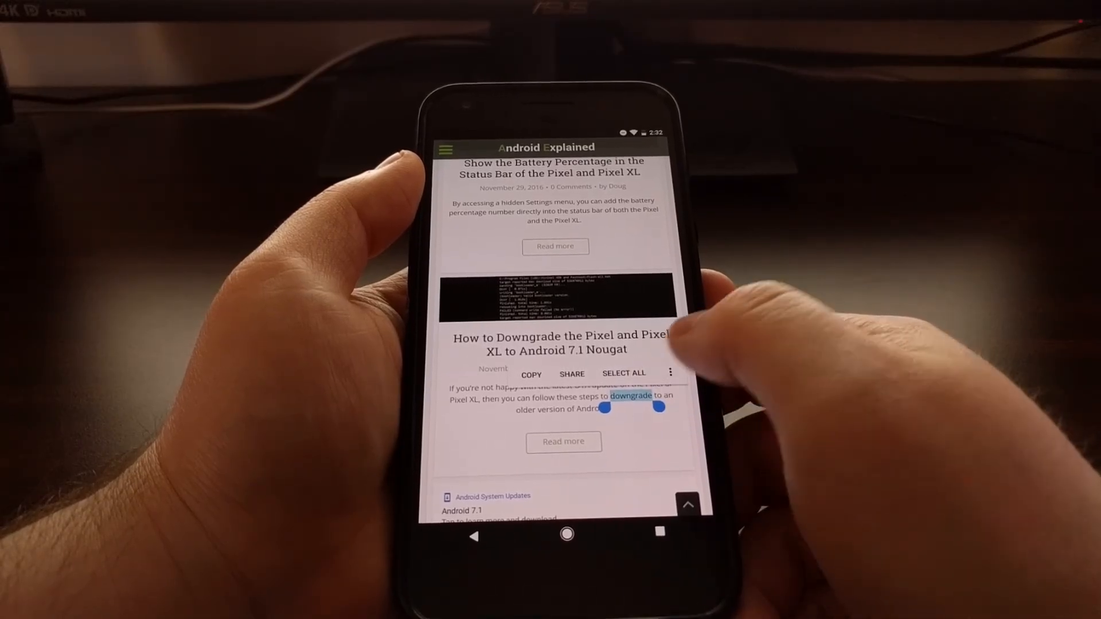
click(671, 371)
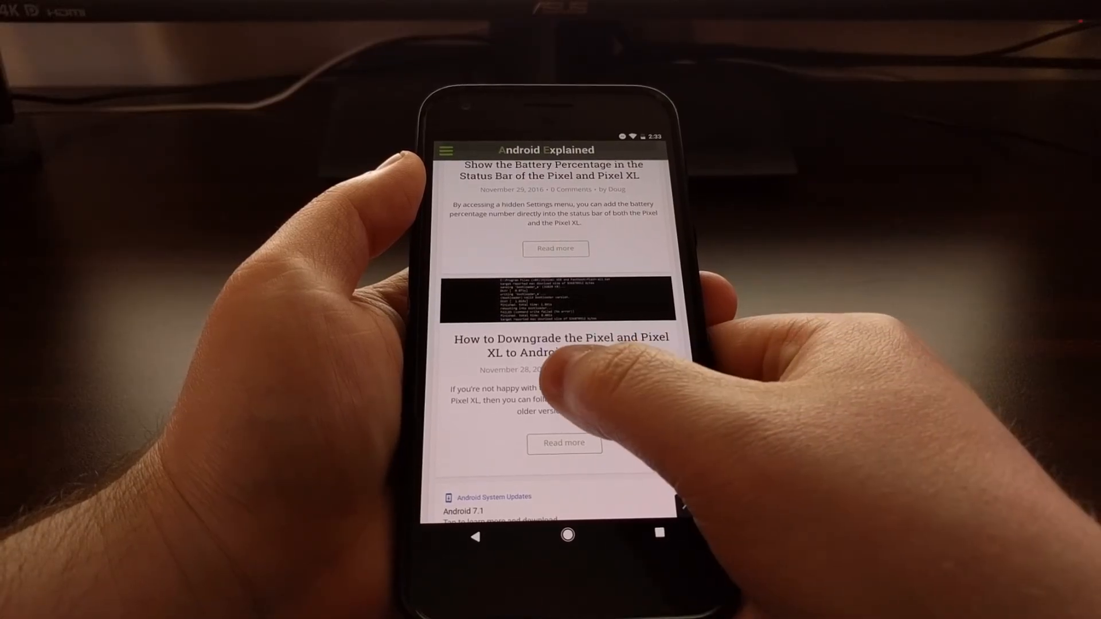
double_click(578, 385)
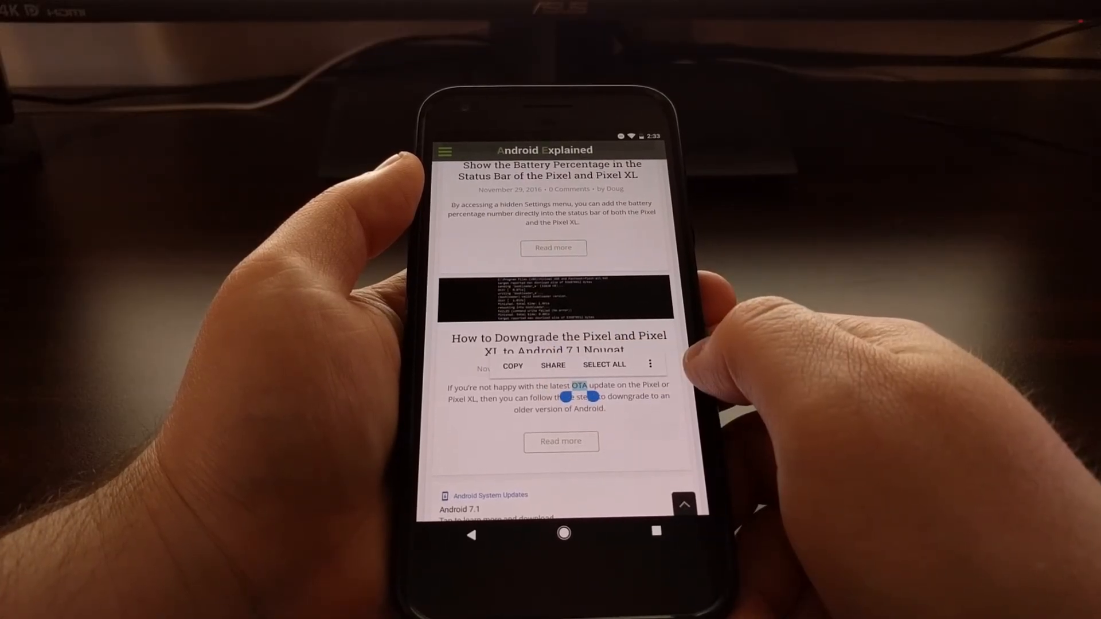